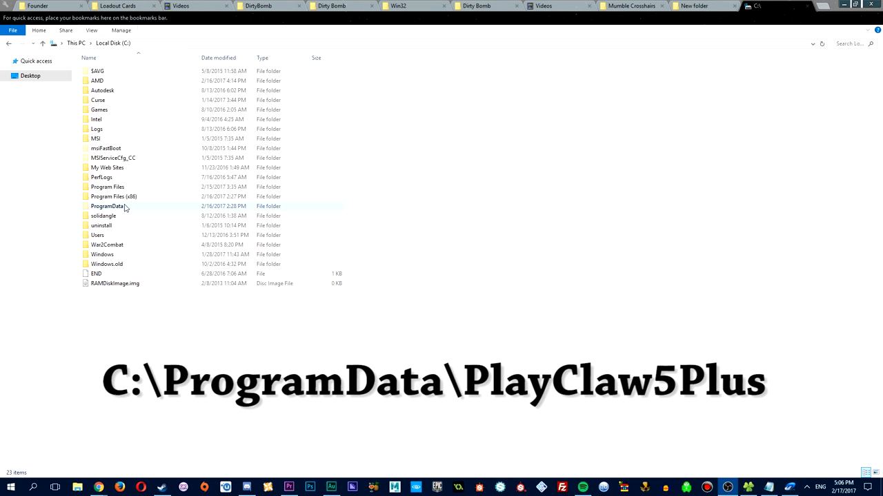
Step: Navigate into ProgramData, then PlayClaw5Plus, then the profiles folder containing default.txt
double_click(108, 207)
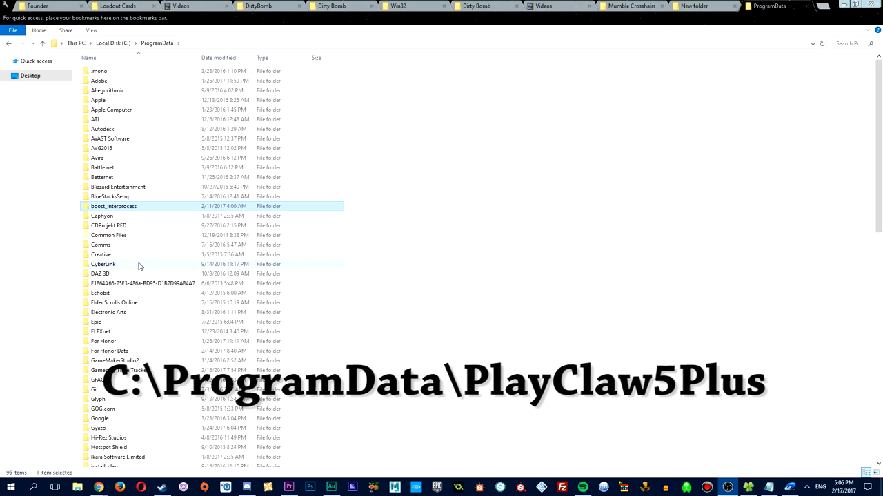
scroll("down", 3)
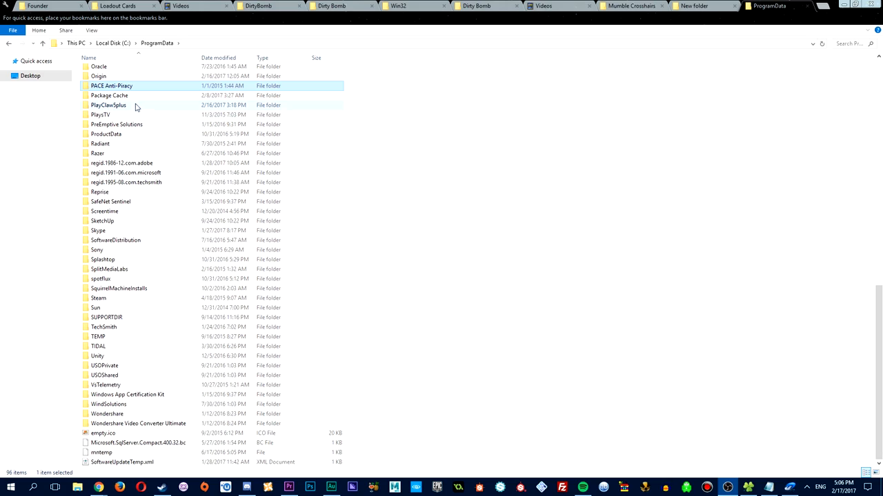
left_click(108, 105)
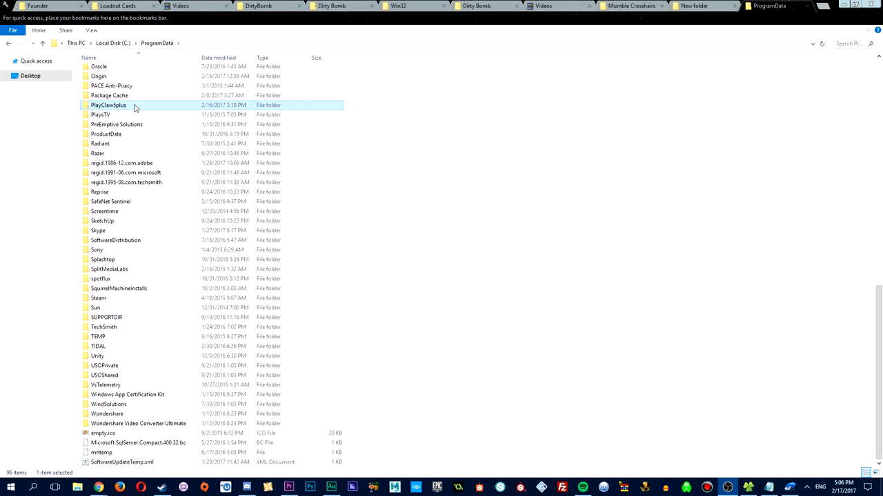
double_click(108, 105)
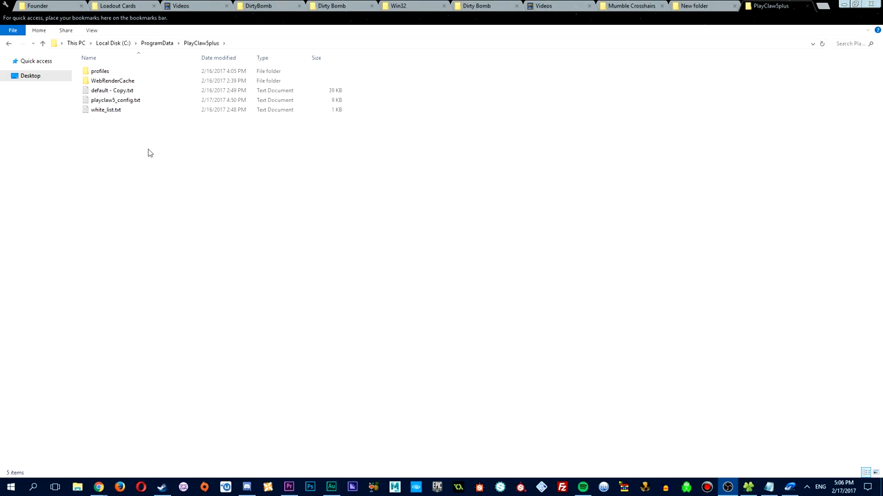
left_click(113, 91)
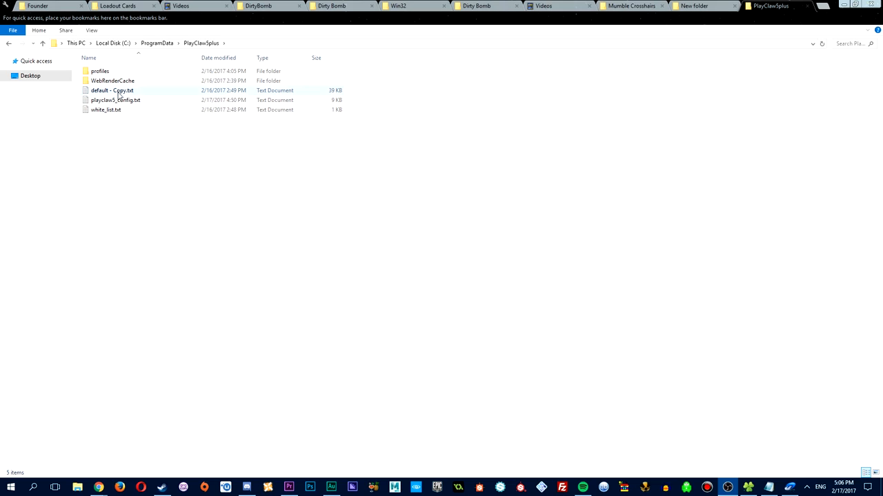
double_click(99, 72)
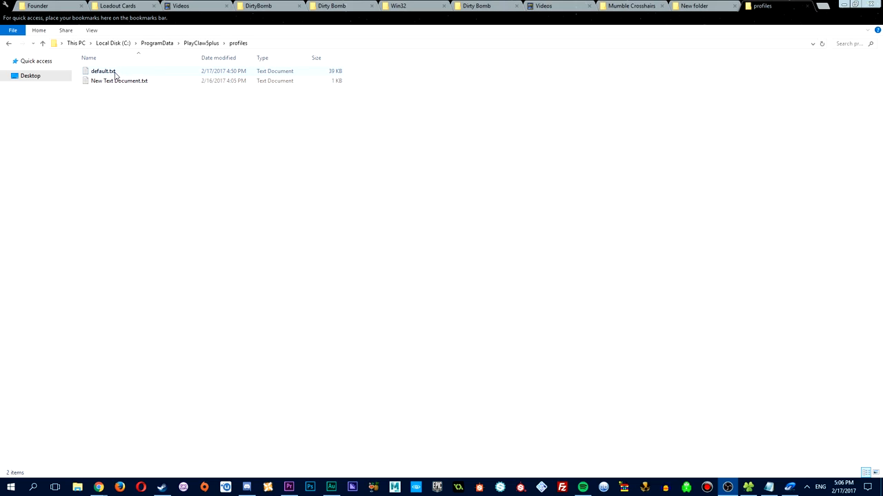
Step: View default.txt maximized in Notepad, scrolled to the plugin.overlay_image path and 100x100 size lines
double_click(102, 72)
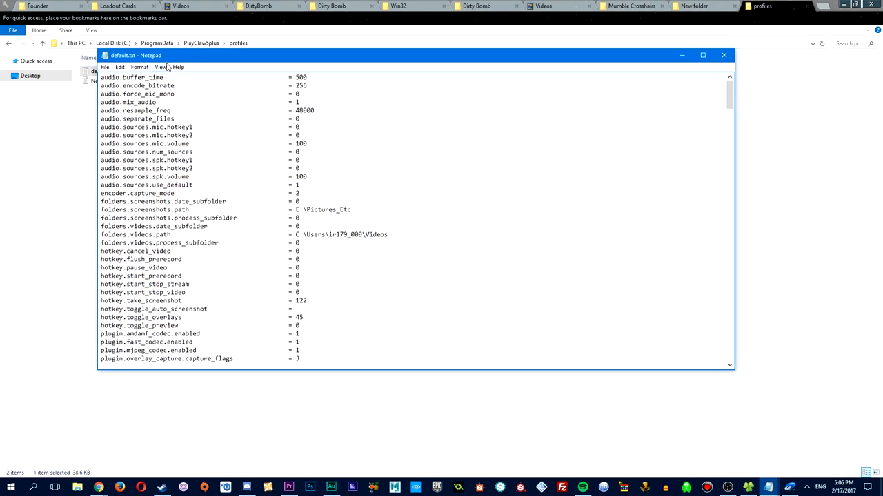
left_click(702, 56)
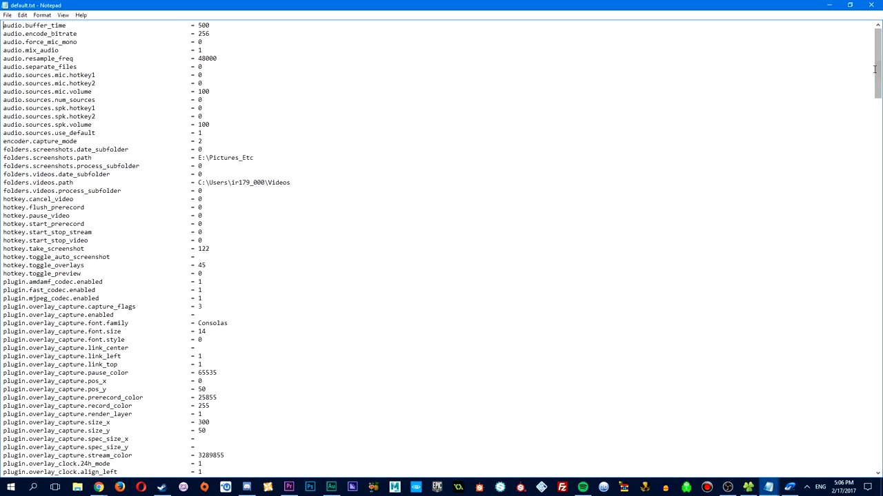
scroll("down", 3)
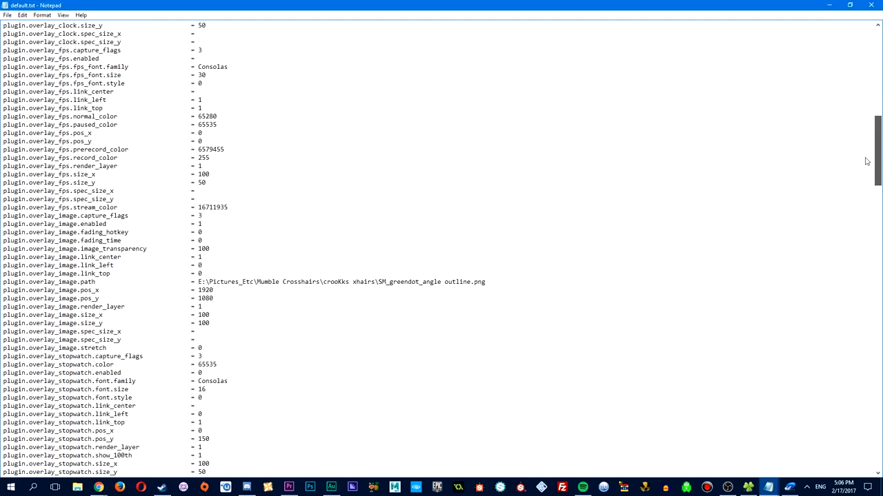
mouse_move(480, 202)
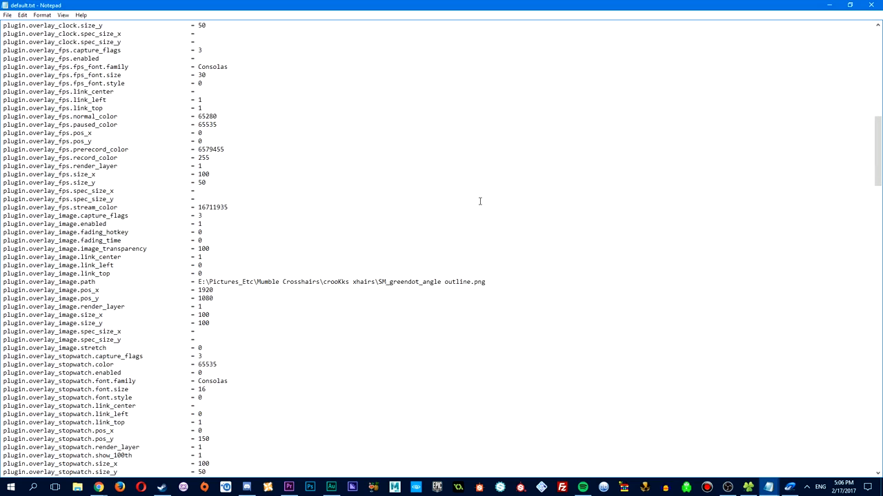
mouse_move(522, 207)
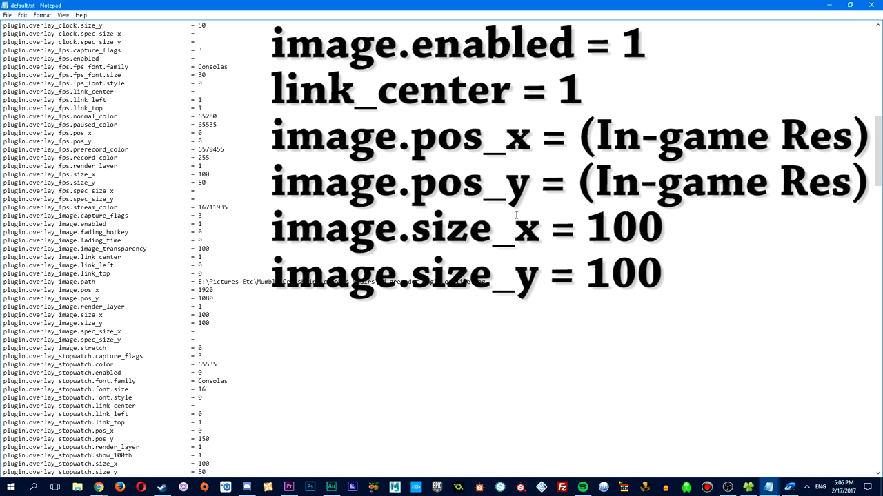
mouse_move(554, 237)
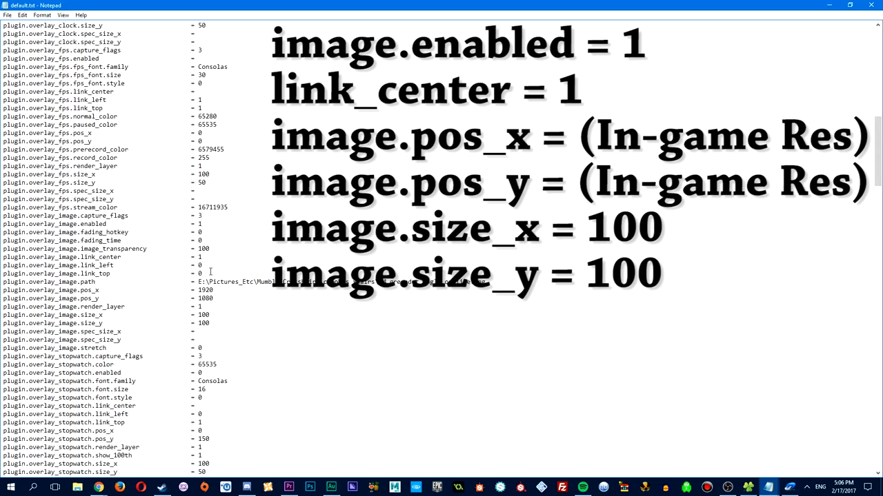
mouse_move(201, 219)
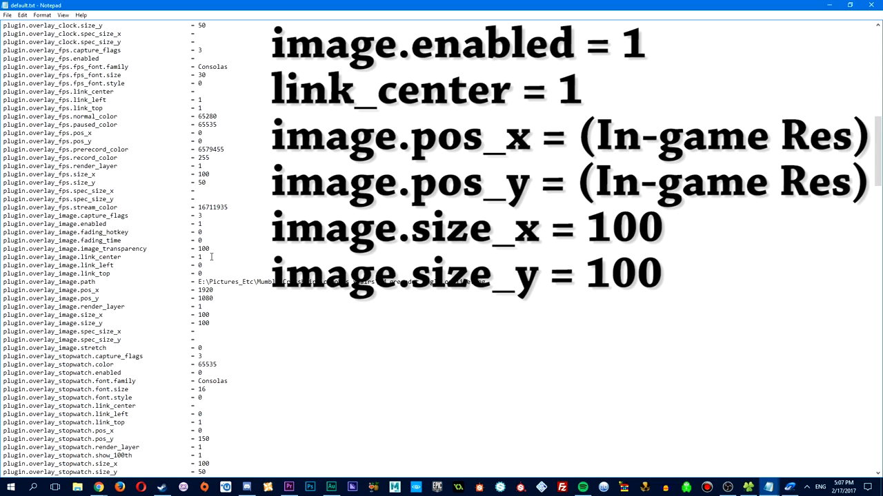
mouse_move(219, 303)
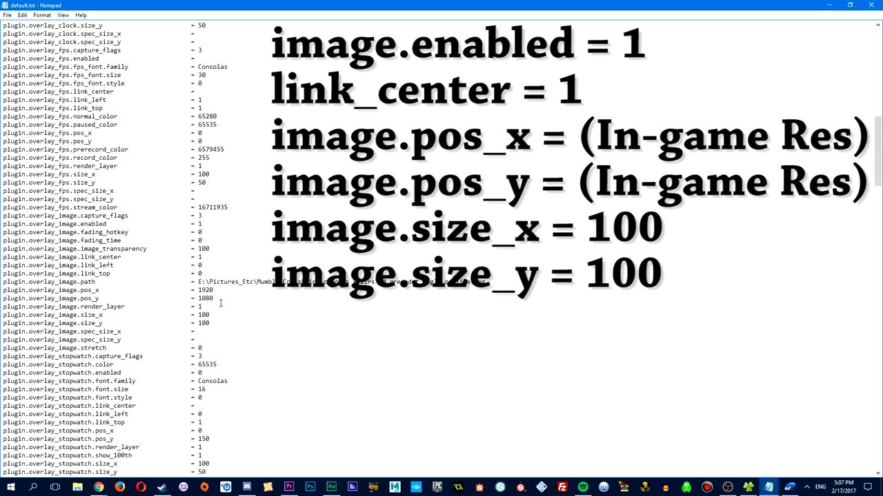
mouse_move(235, 331)
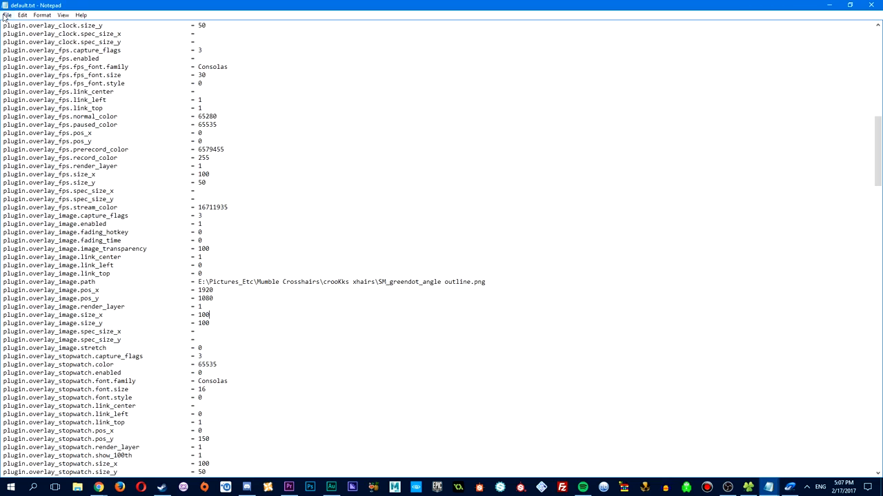
Step: Bind Enable/disable overlays (global) to the Insert key in Hotkeys and return to the main menu
left_click(9, 15)
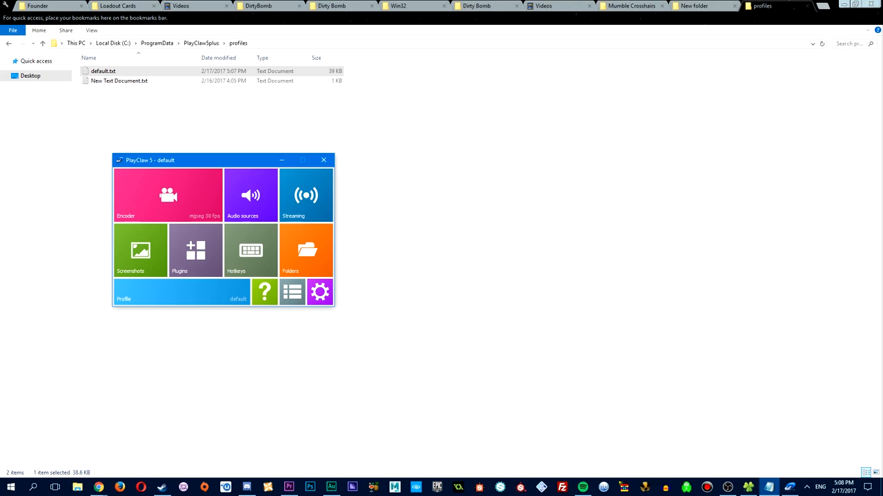
mouse_move(259, 262)
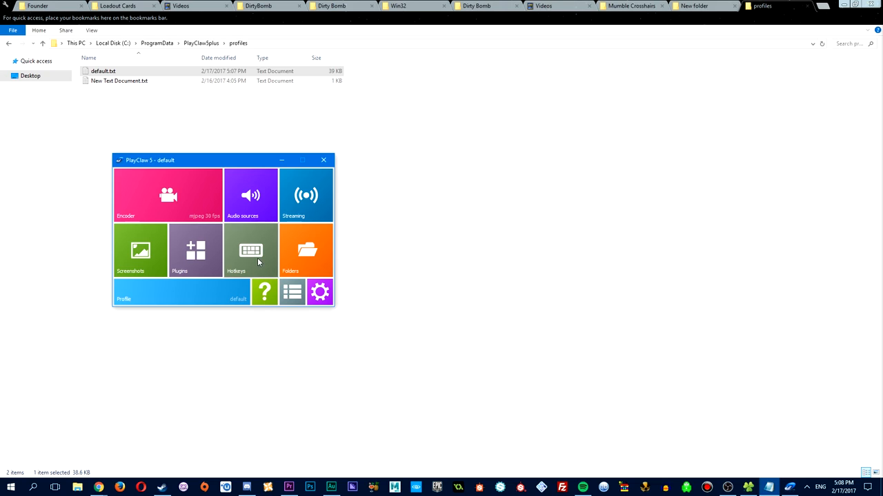
left_click(251, 251)
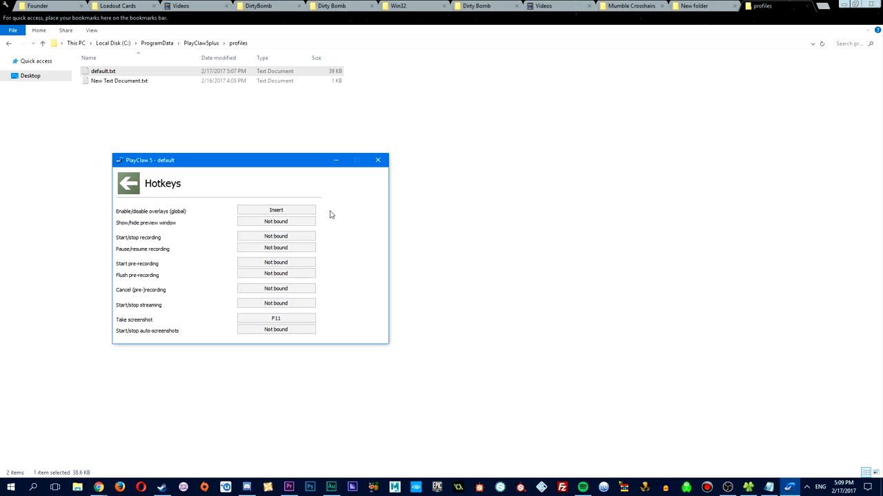
left_click(128, 183)
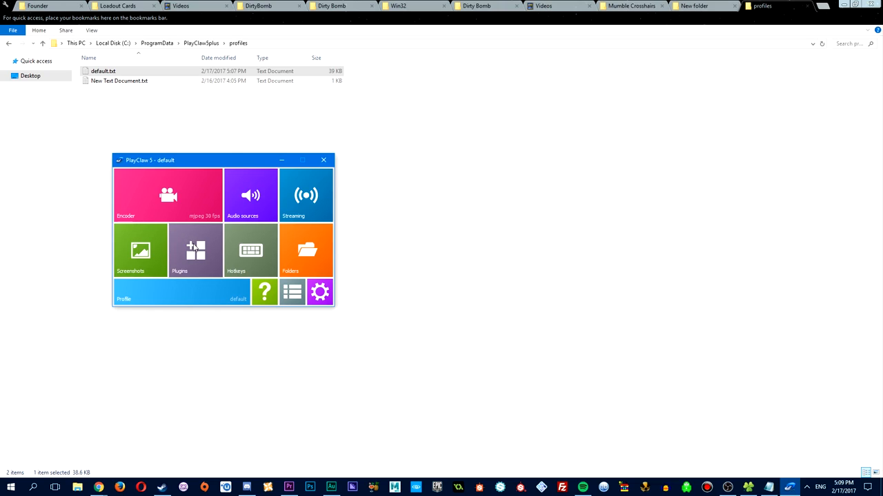
Step: Reach the Image overlay plugin settings and browse the crosshairs folder in the file picker
left_click(196, 251)
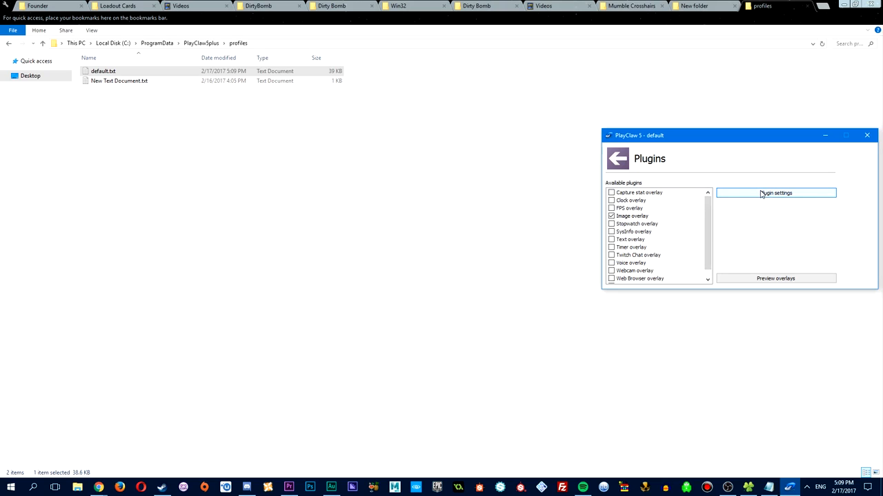
left_click(775, 194)
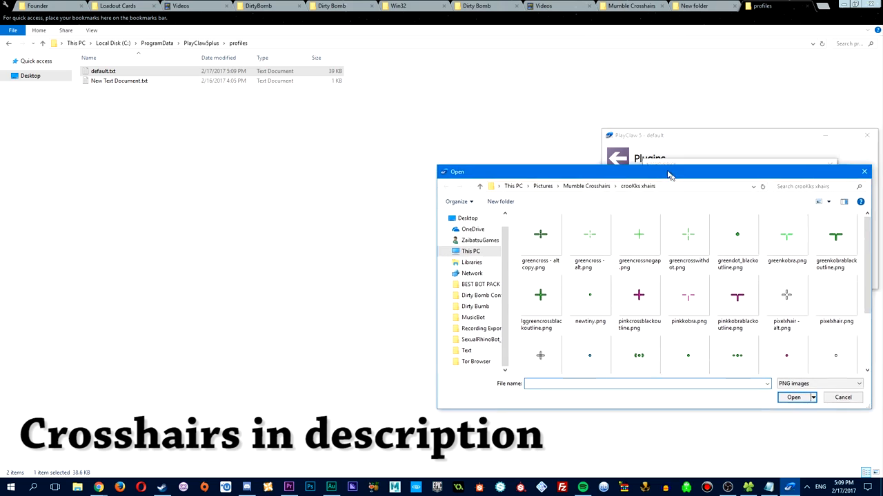
left_click_drag(669, 171, 610, 116)
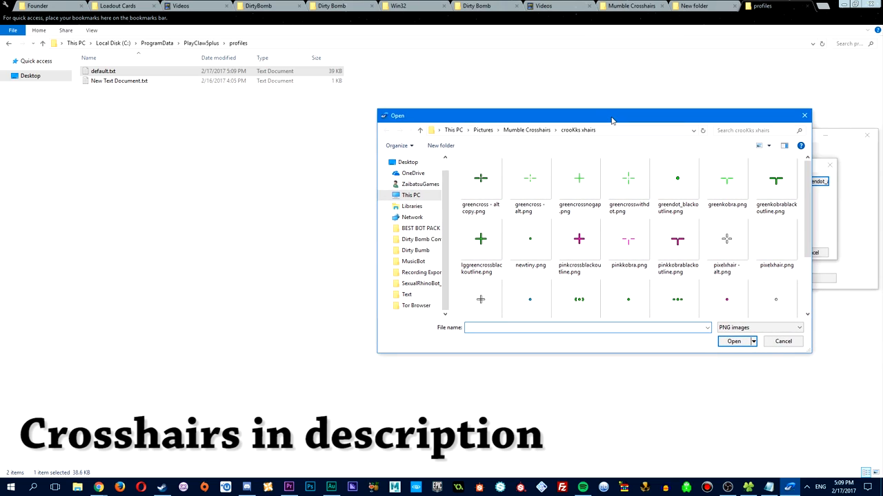
scroll("down", 3)
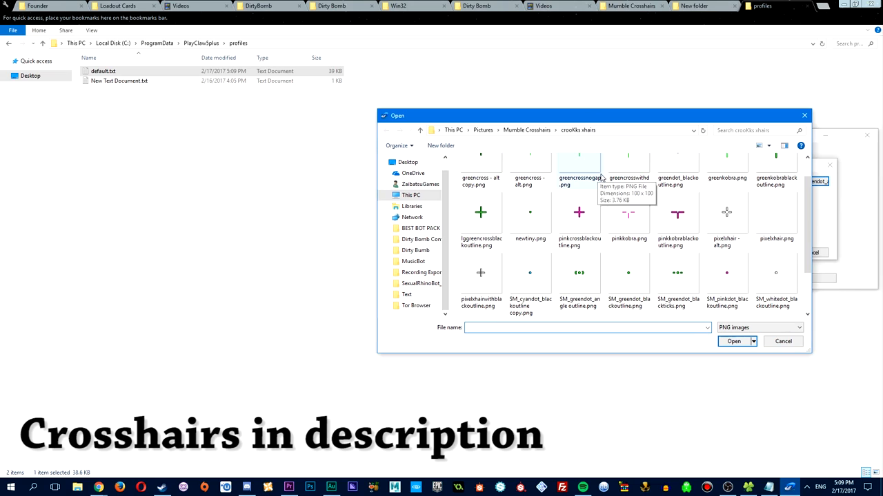
left_click(587, 328)
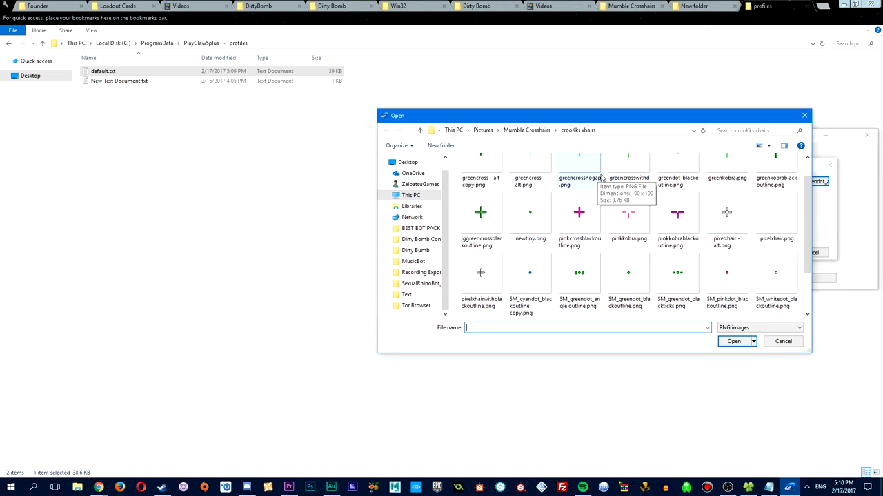
mouse_move(579, 273)
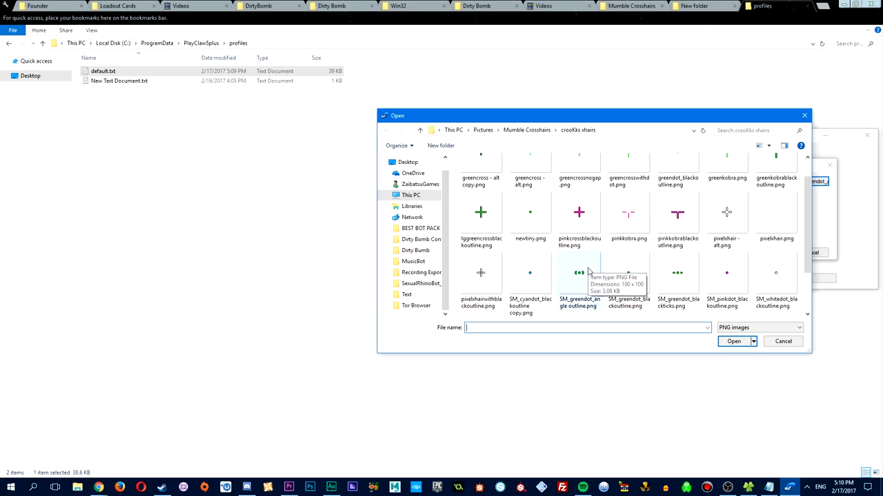
Step: Assign the green dot angle outline crosshair PNG to the overlay and return to the main menu
left_click(579, 273)
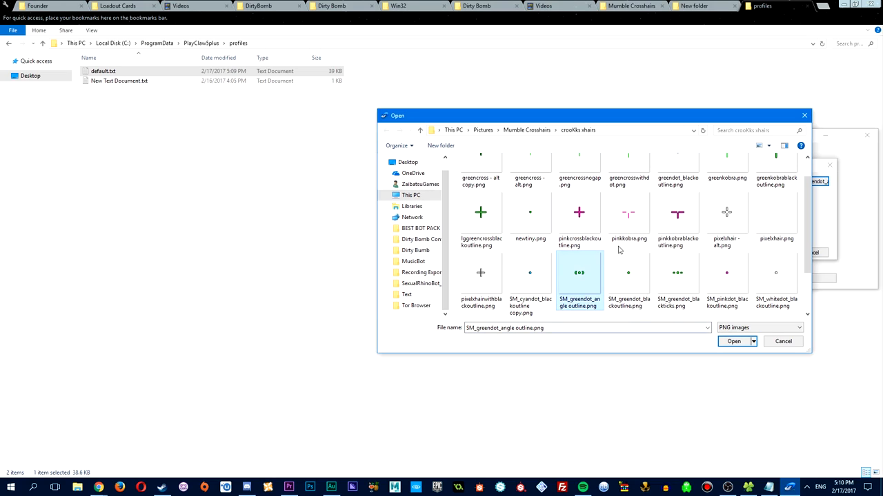
mouse_move(655, 386)
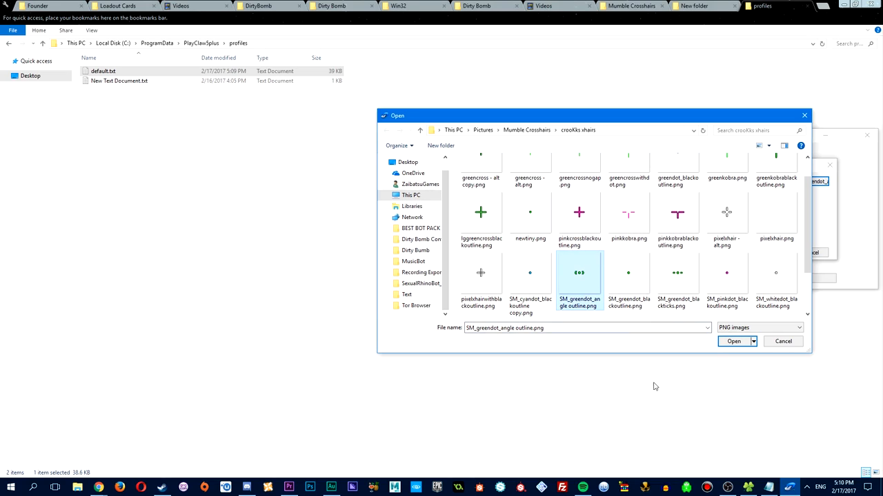
left_click(734, 342)
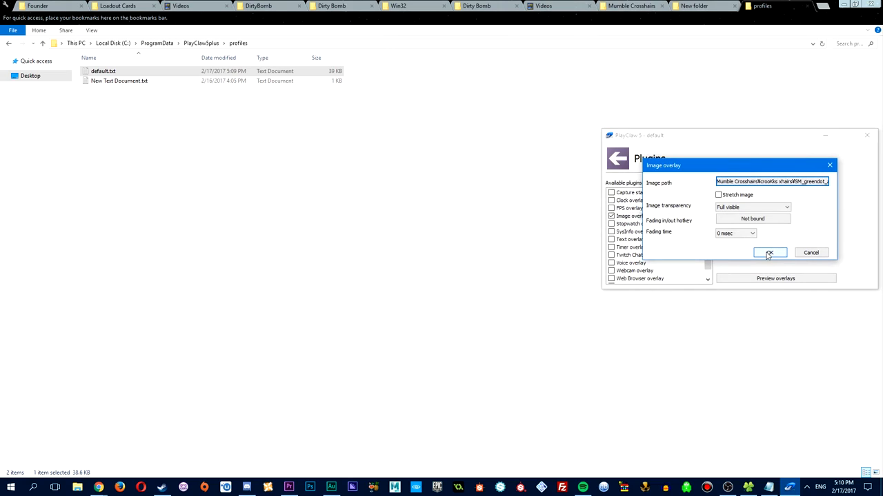
left_click(769, 253)
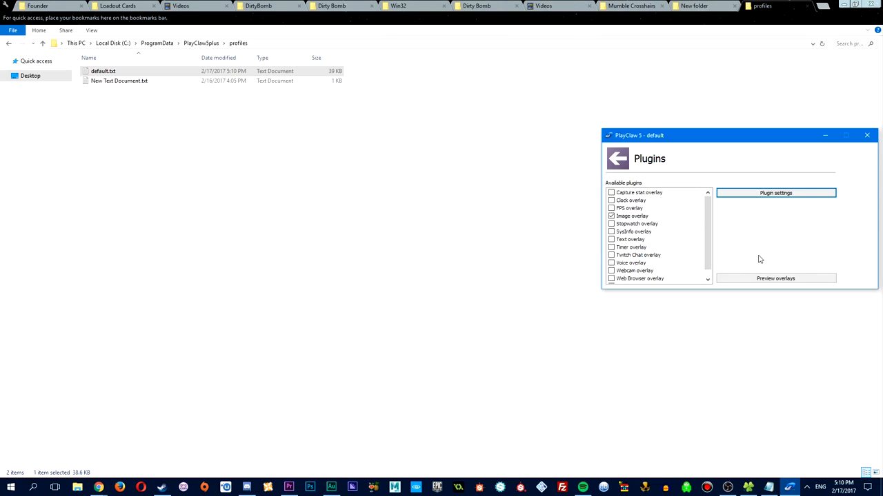
left_click(618, 157)
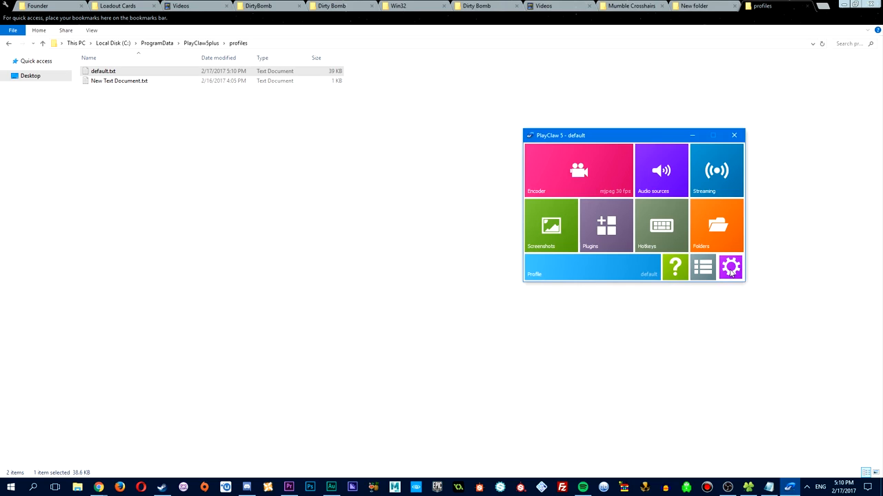
Step: Enable Start minimized and Start with Windows in General settings
left_click(730, 267)
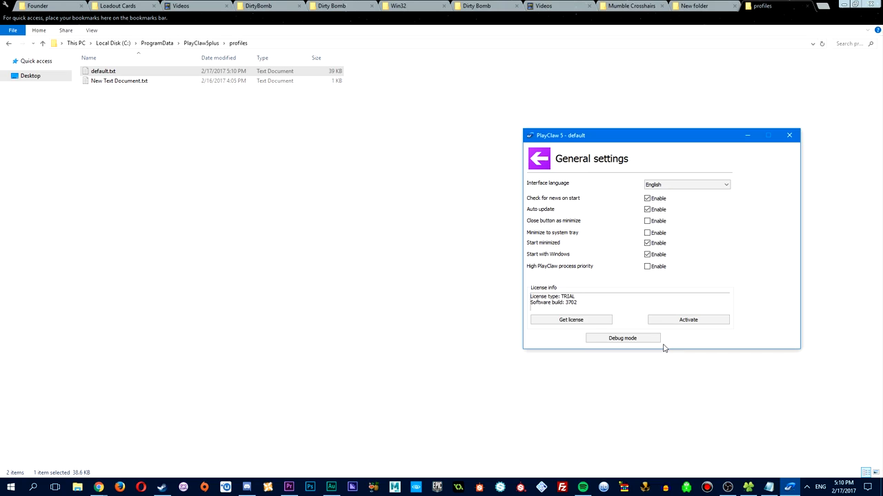
mouse_move(677, 280)
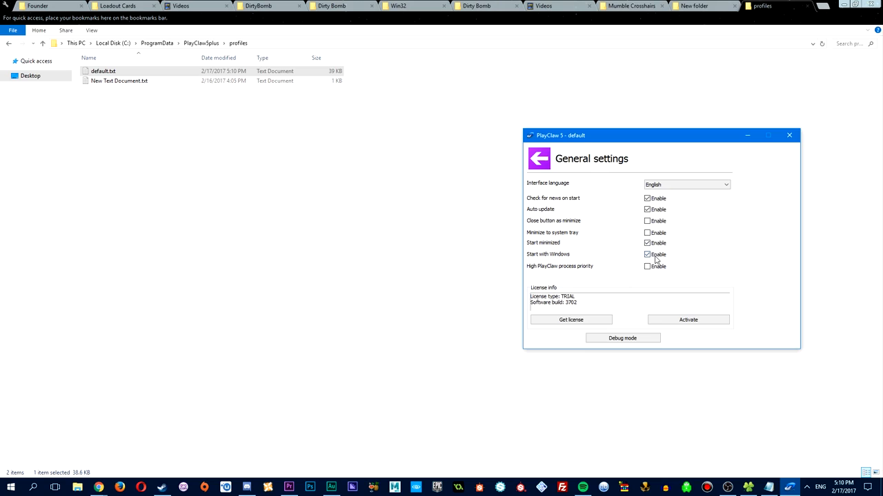
left_click(538, 158)
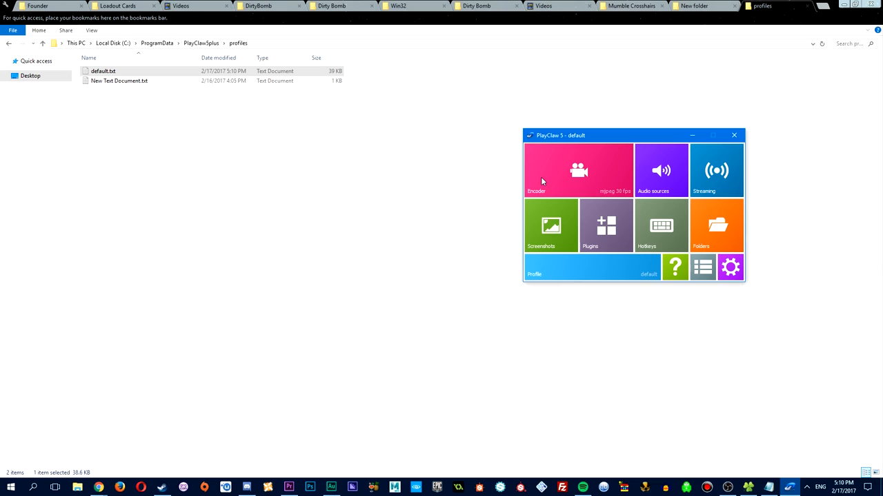
mouse_move(690, 154)
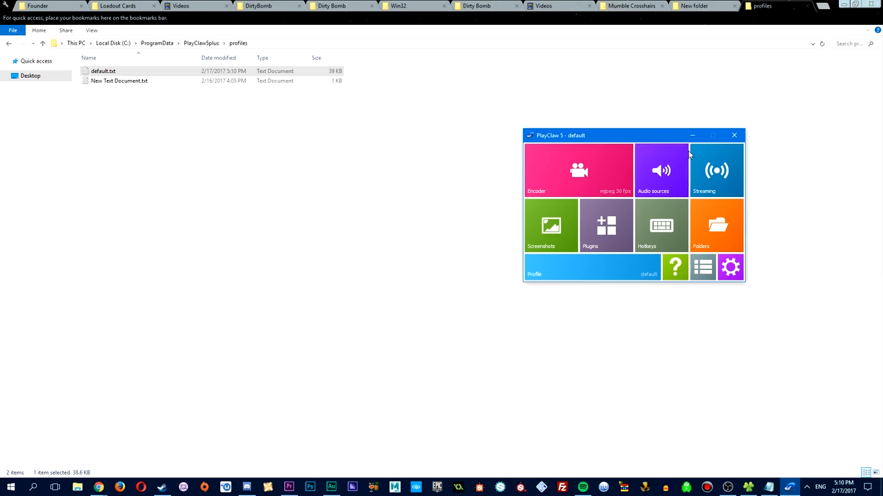